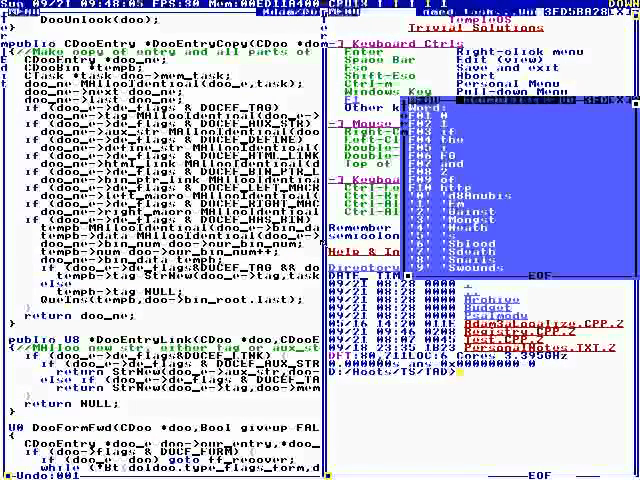
mouse_move(318, 246)
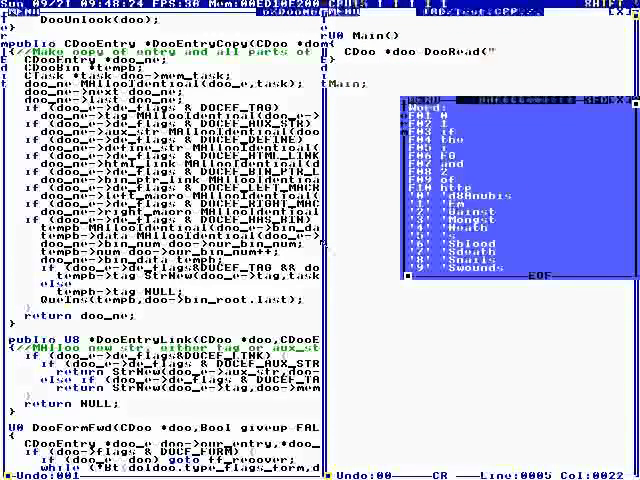
type("Temp")
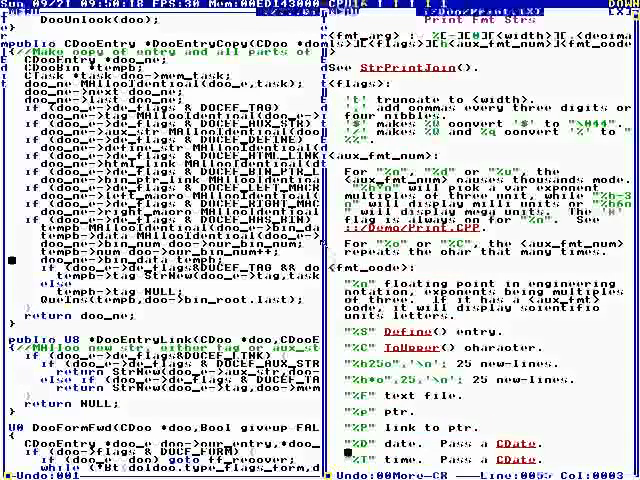
scroll("down", 3)
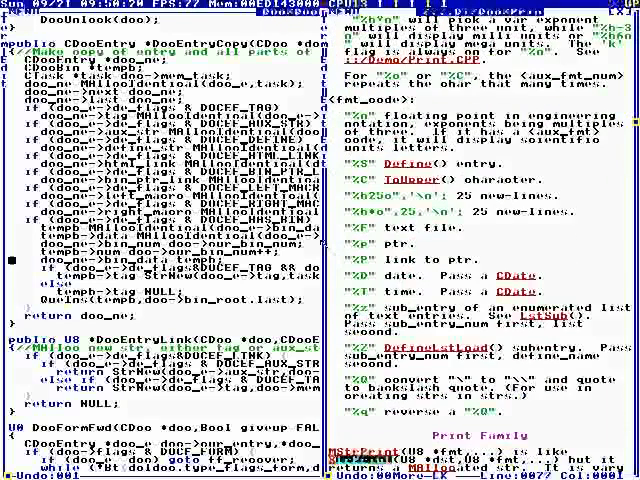